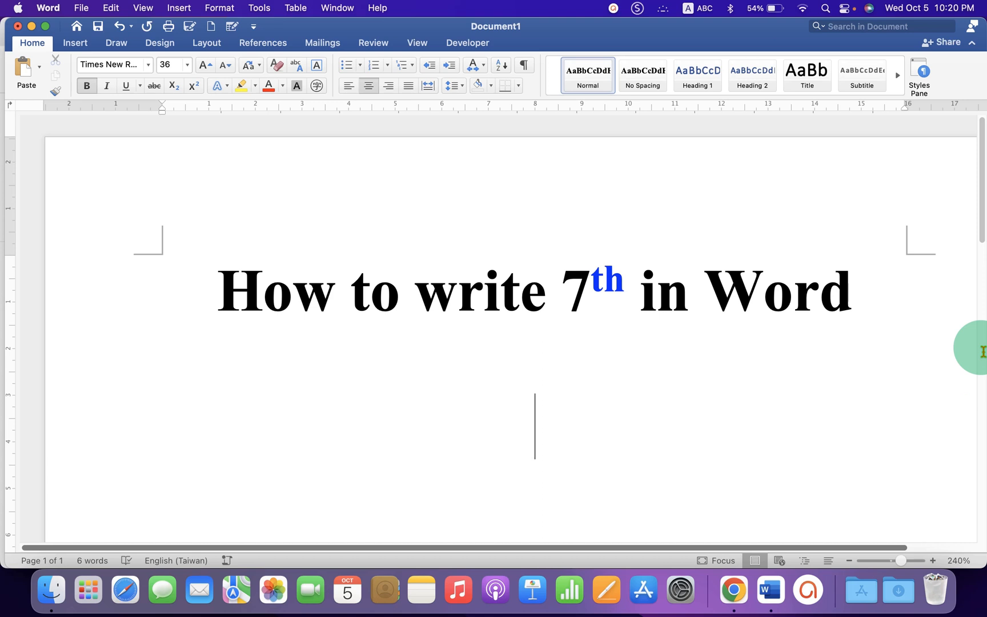
Type '7th' as plain text on a new line below the title.
text(7)
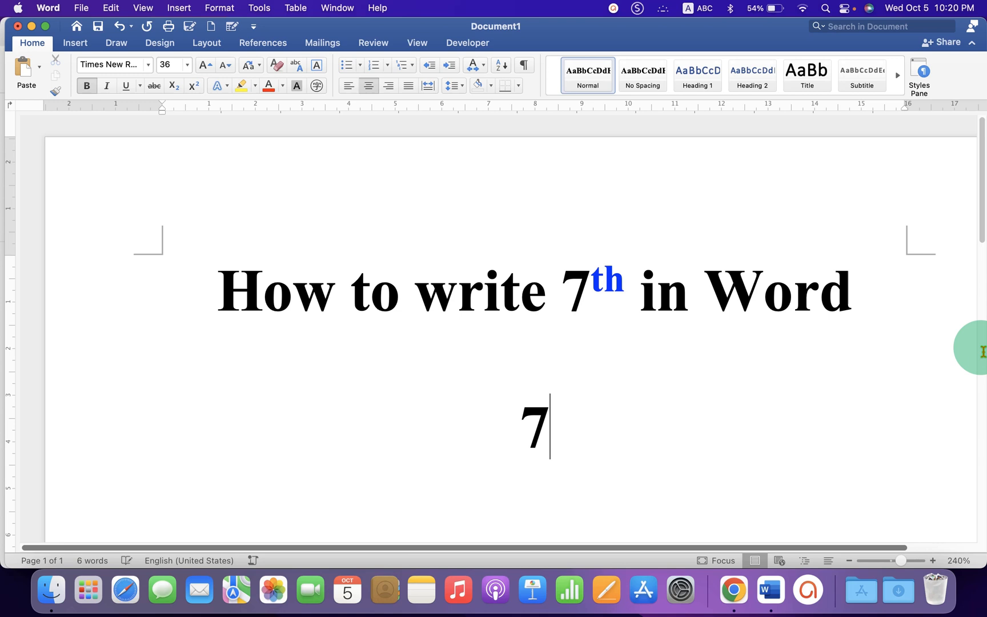
text(th)
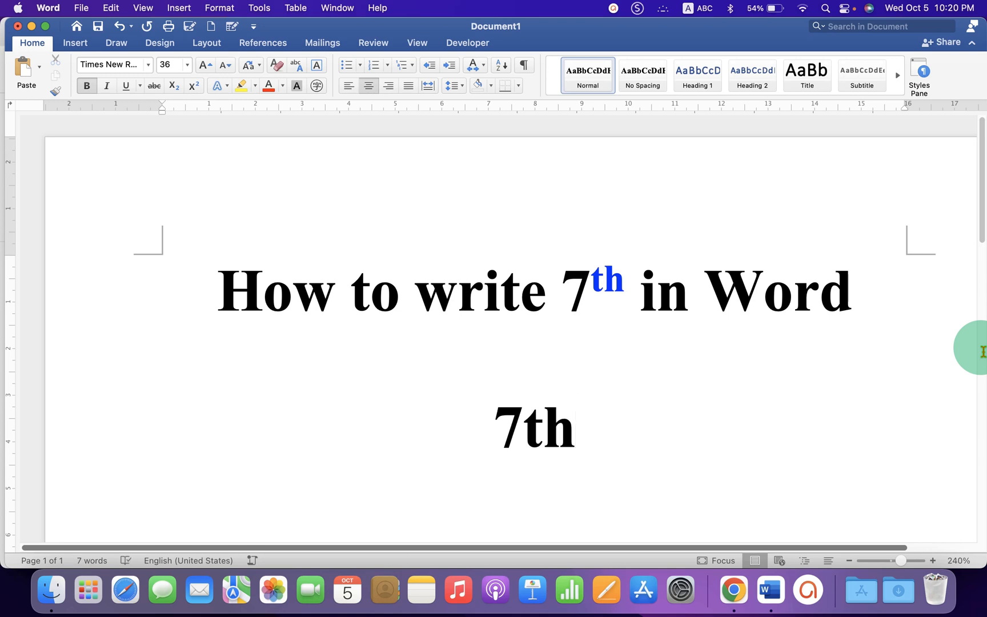
Toggle superscript on 'th' on and off, then undo to remove the typed 7th.
double_click(533, 425)
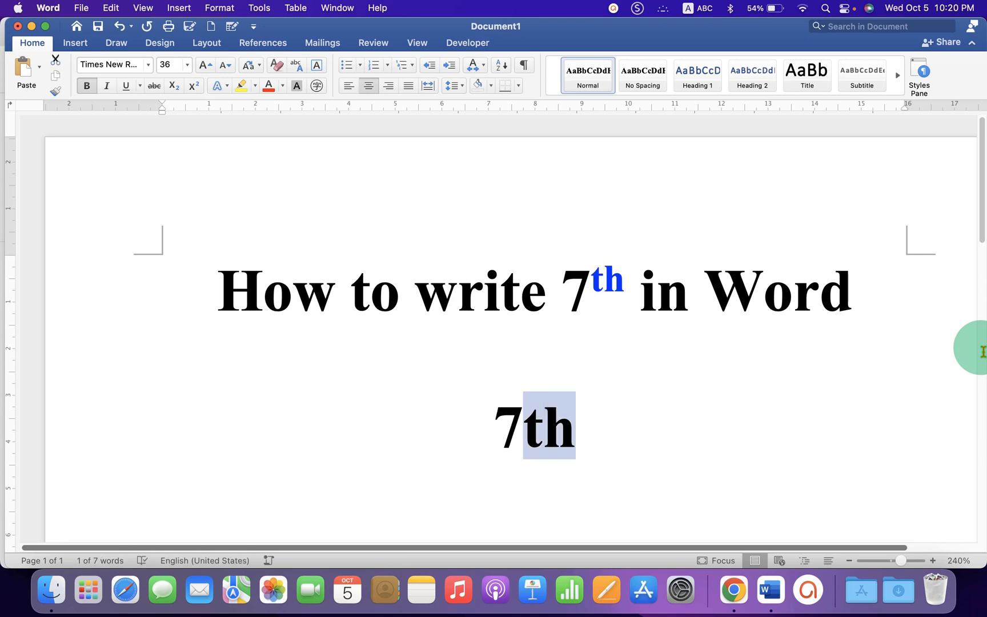
mouse_move(680, 361)
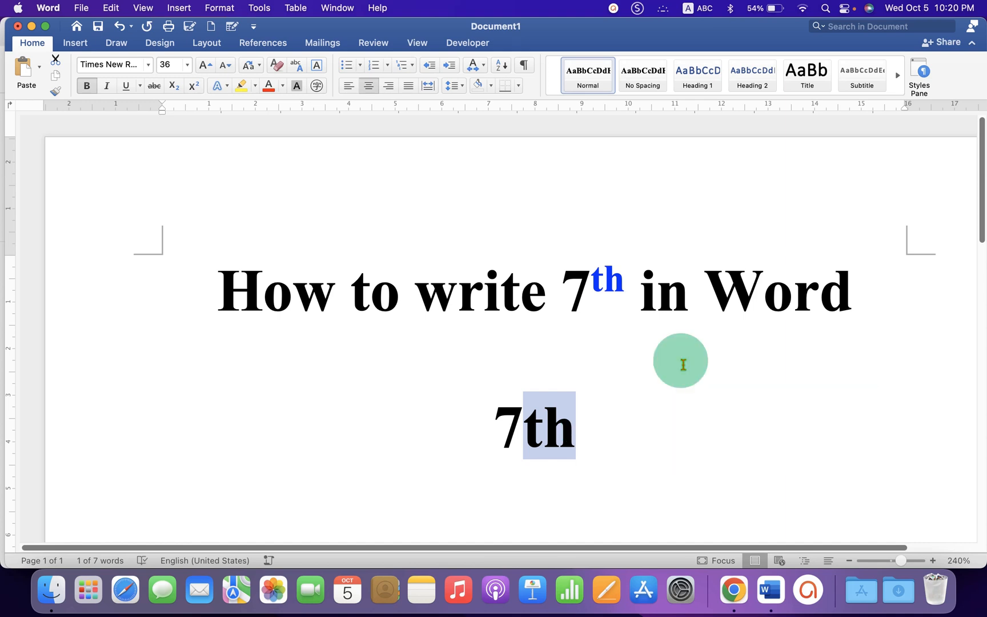
click(194, 85)
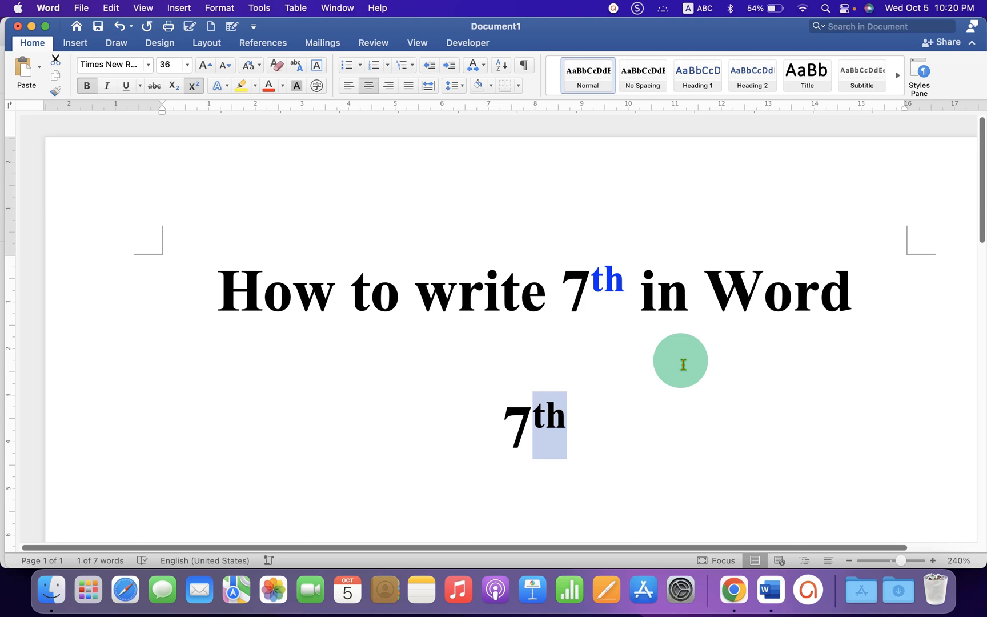
click(193, 86)
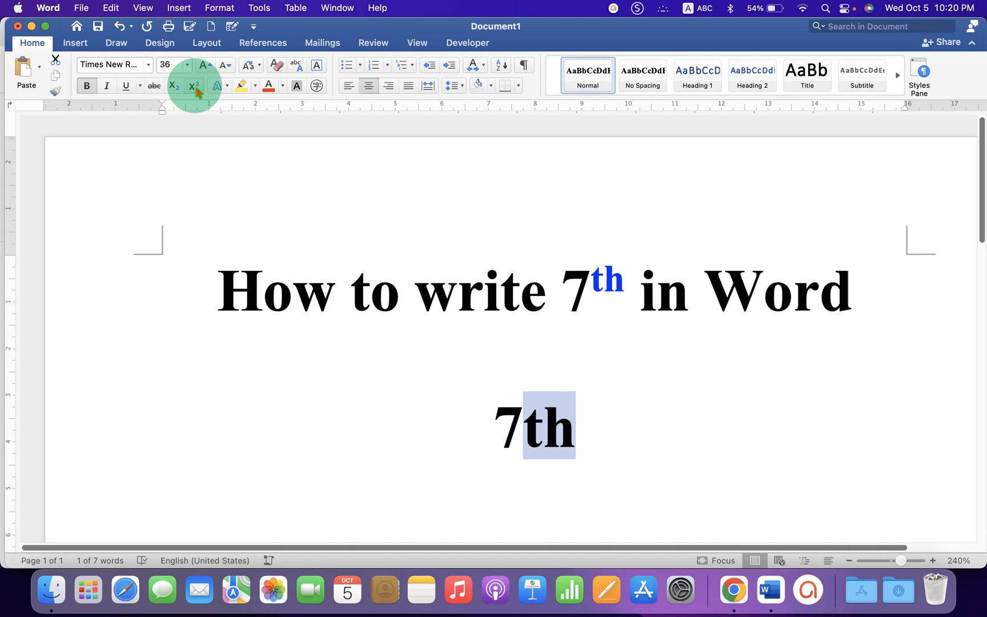
click(192, 85)
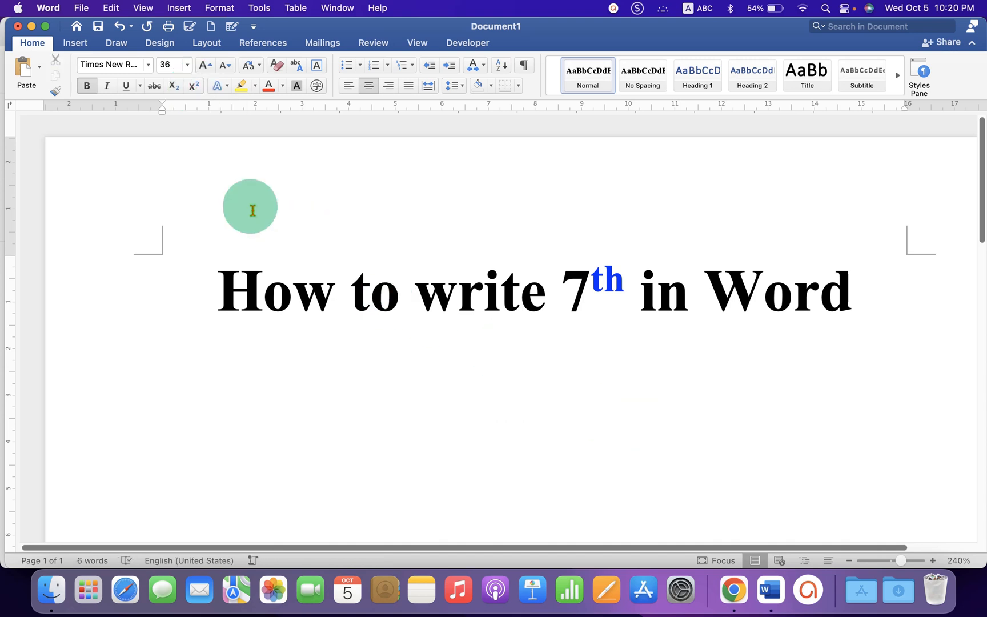
Insert an equation below the title using the superscript Script layout.
click(74, 43)
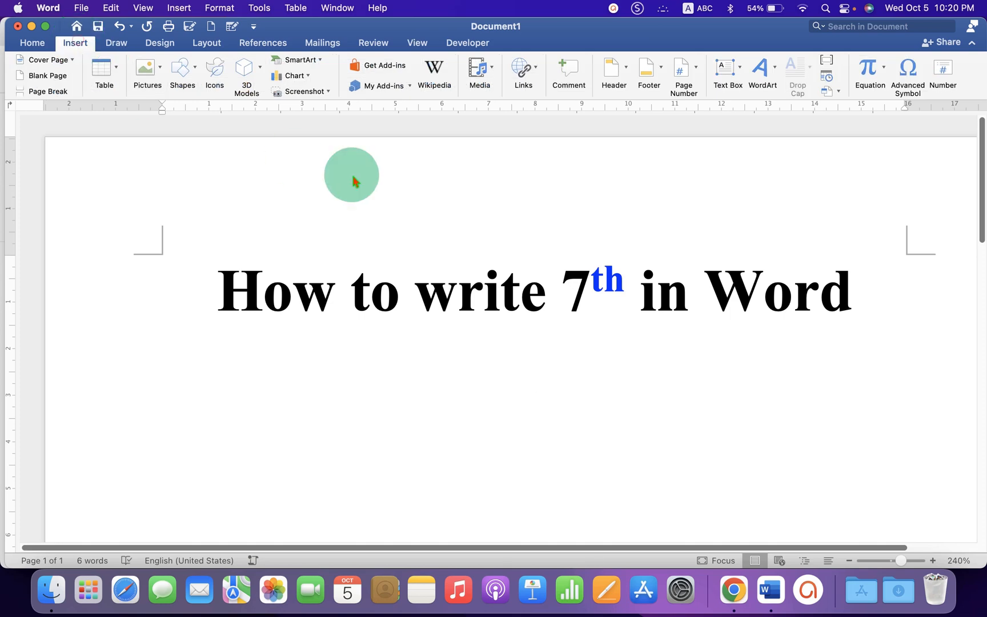
click(871, 75)
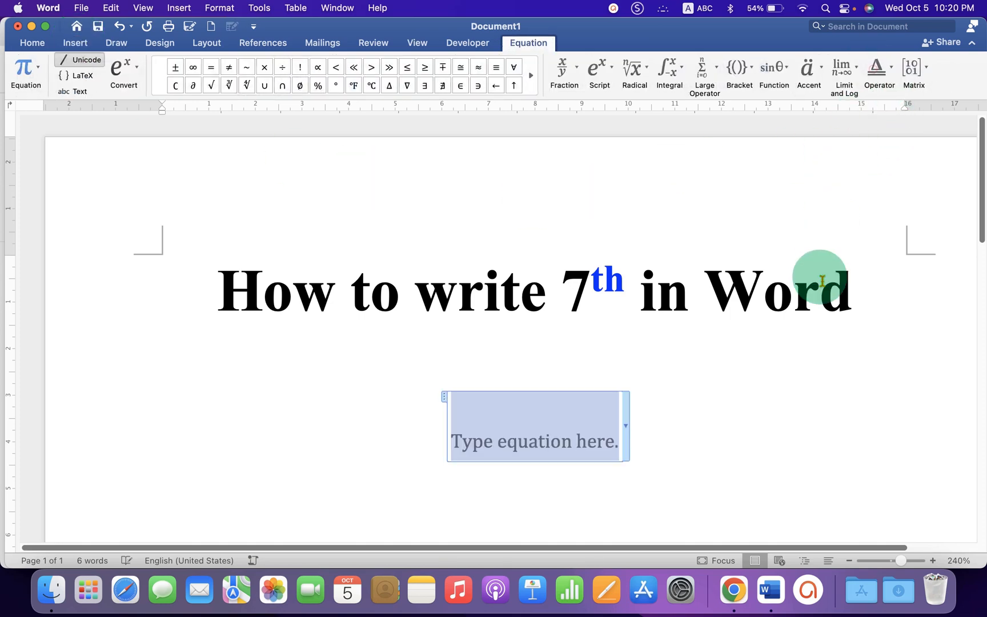
click(595, 69)
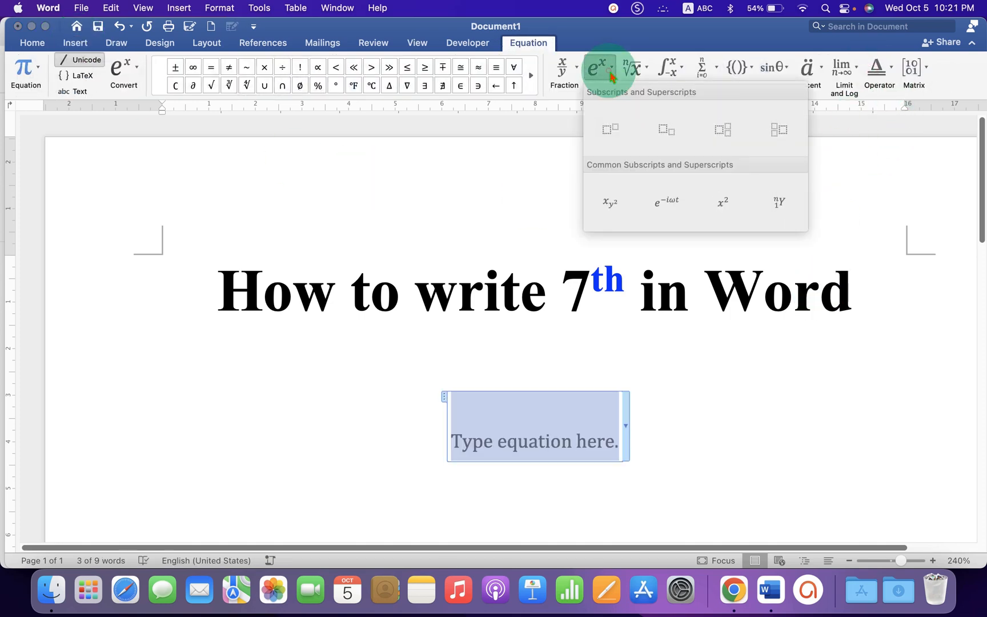
click(609, 129)
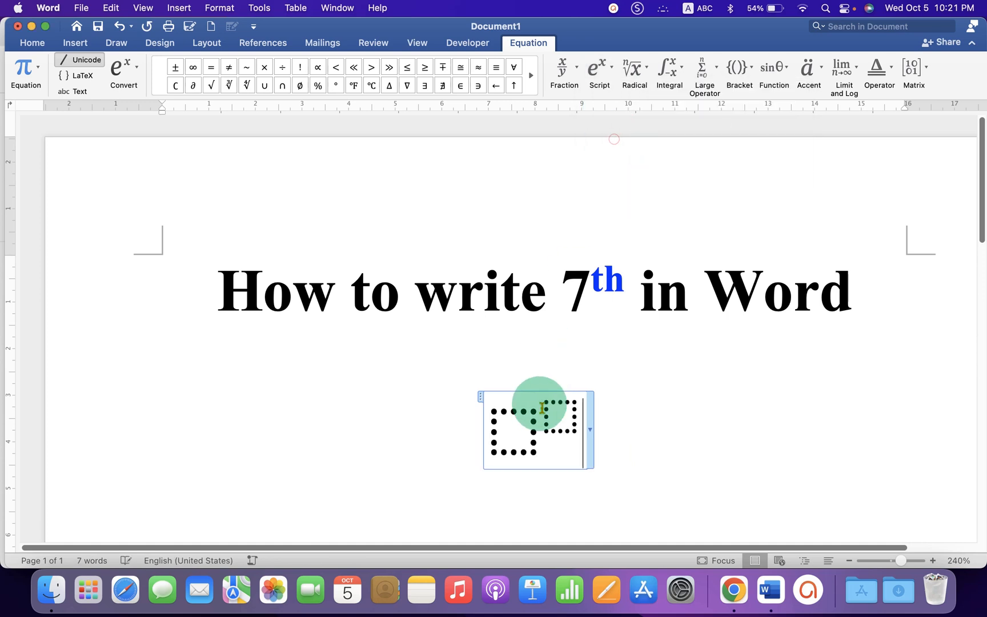
Enter 7 as the equation's base and 'th' as its superscript.
text(7)
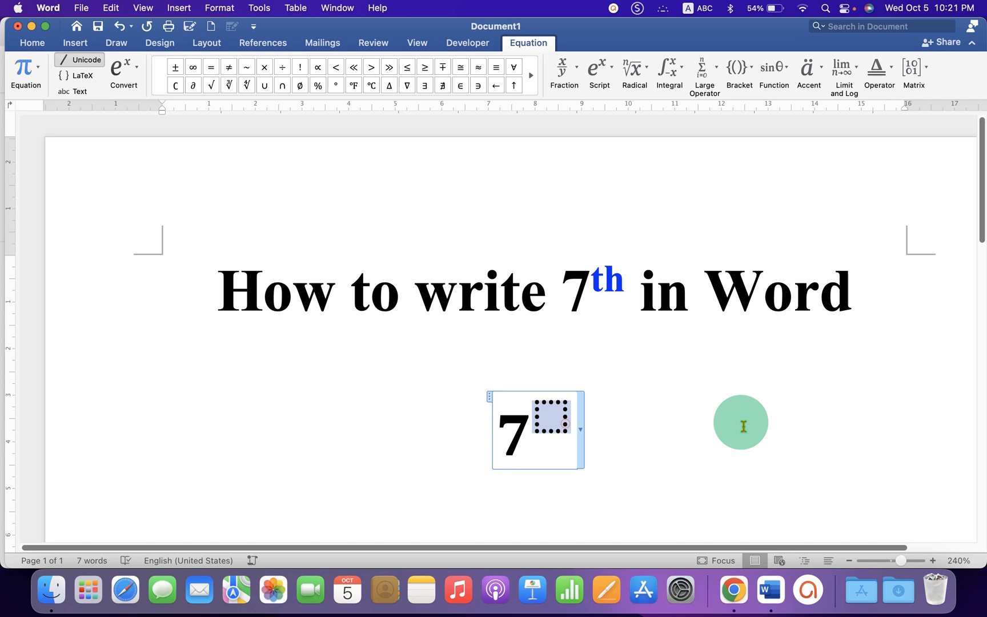
text(th)
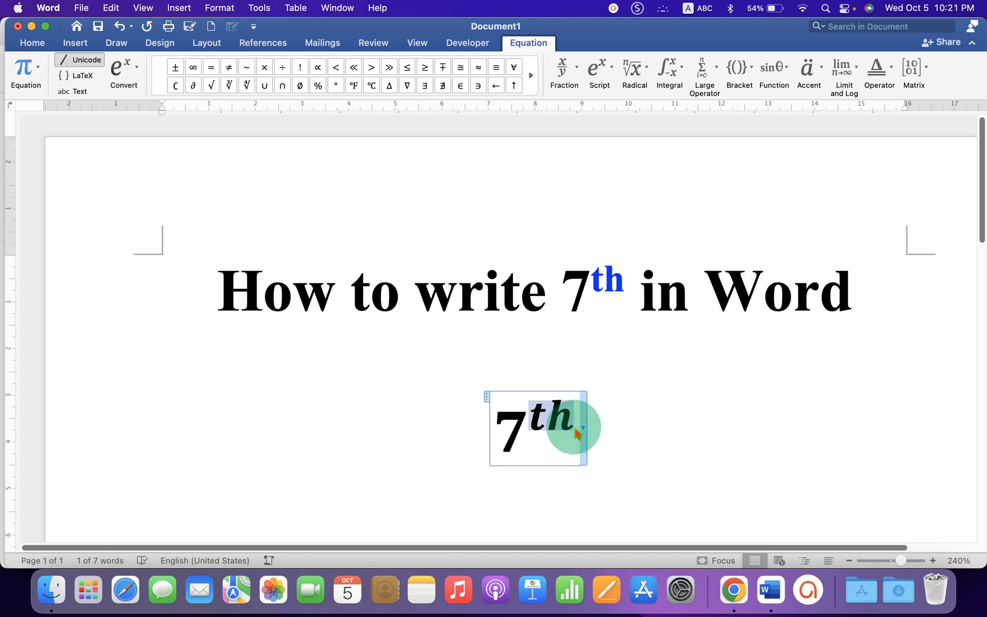
Change the equation's 7th to Times New Roman font and deselect it.
click(31, 42)
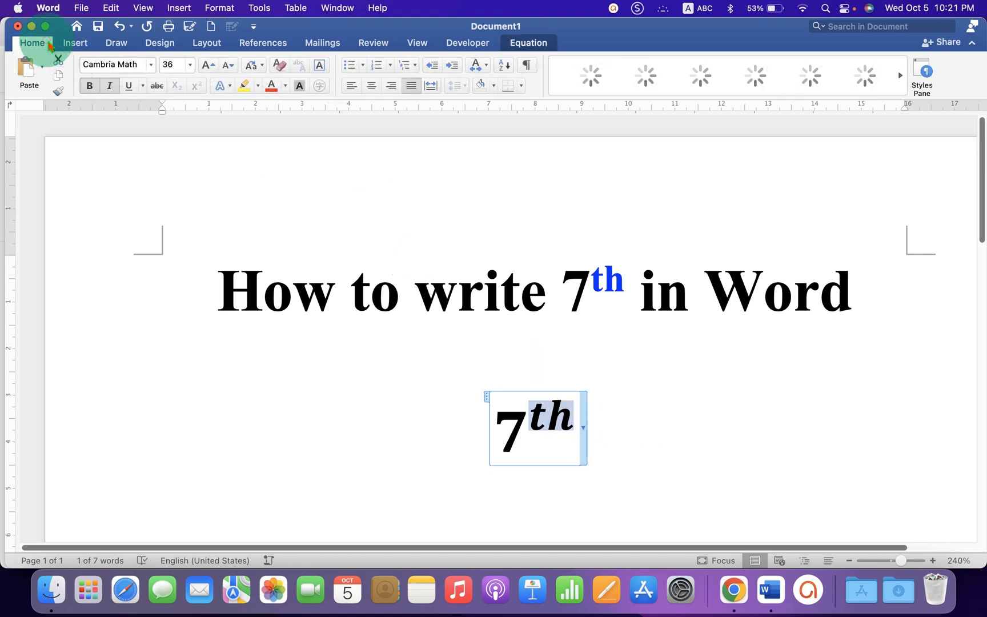
click(107, 85)
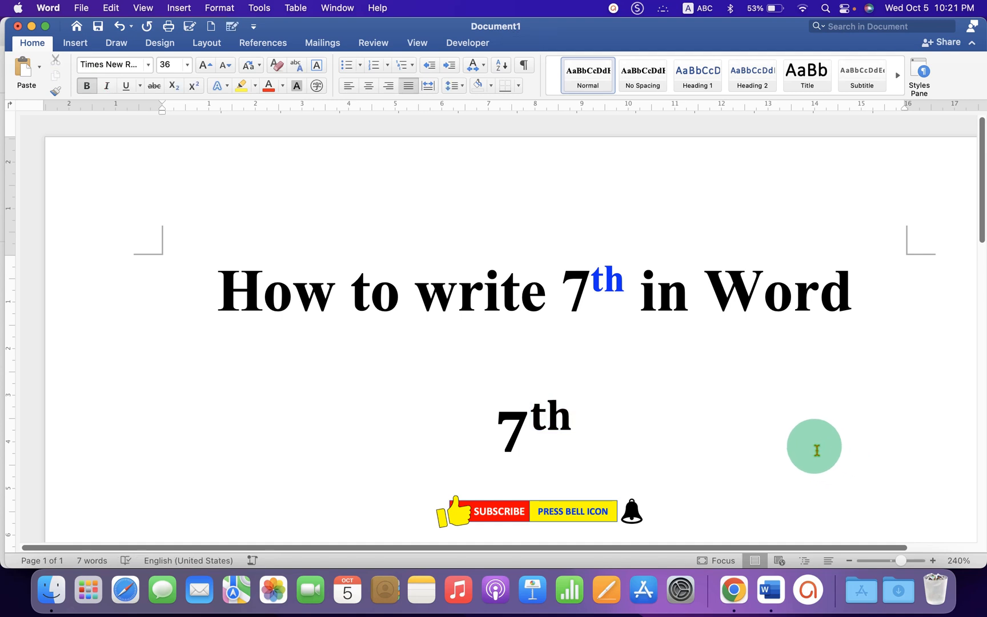
click(572, 432)
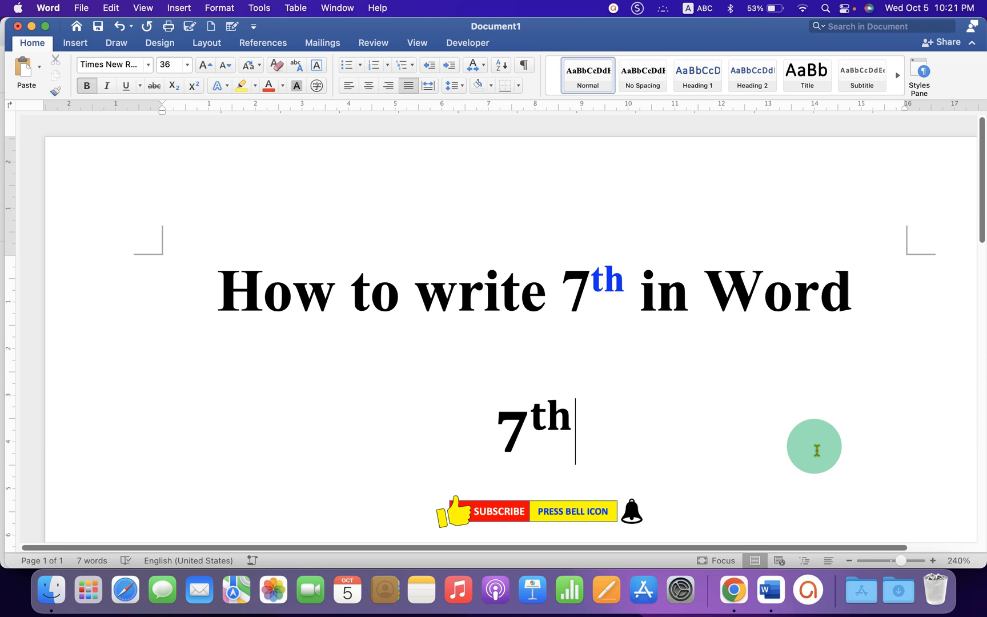